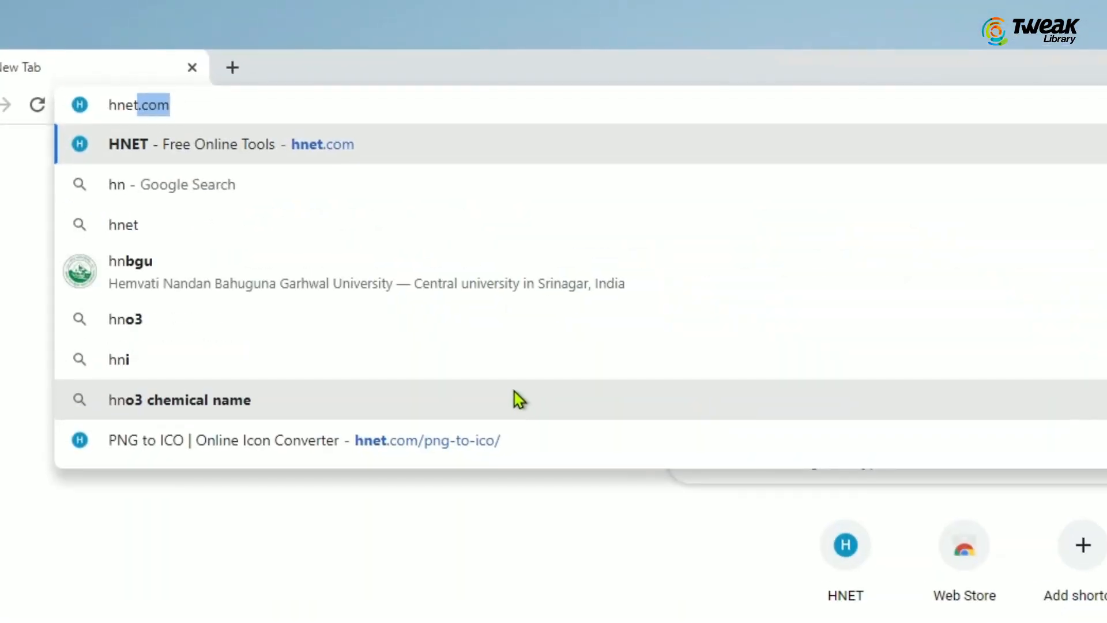
Step: Convert both cat images to ICO on the HNET site, then bring up the Start launcher
click(212, 144)
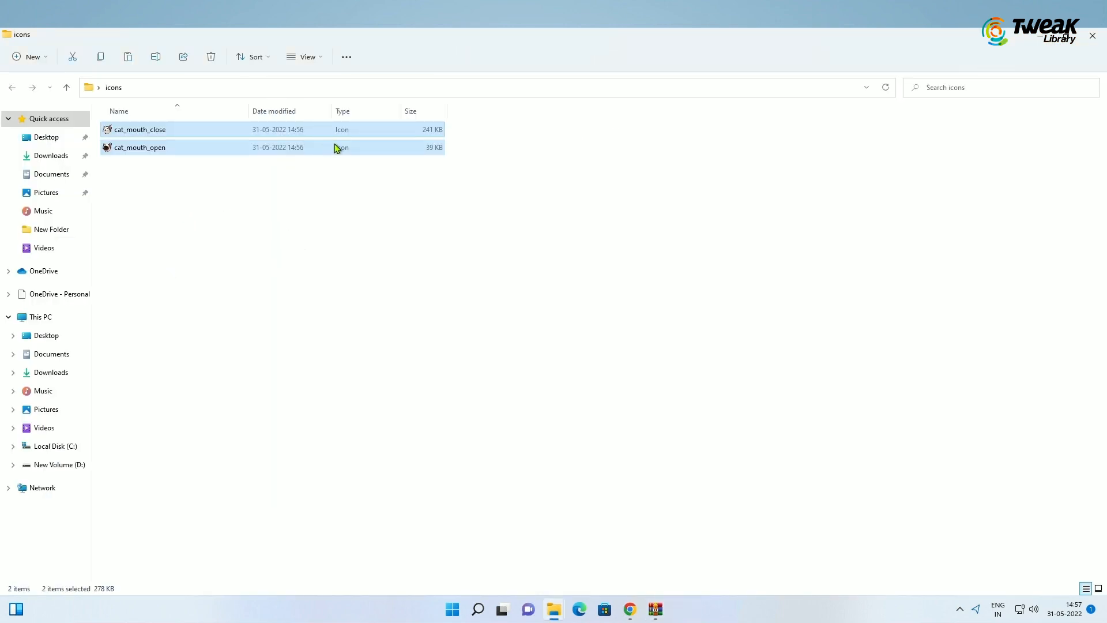
click(464, 609)
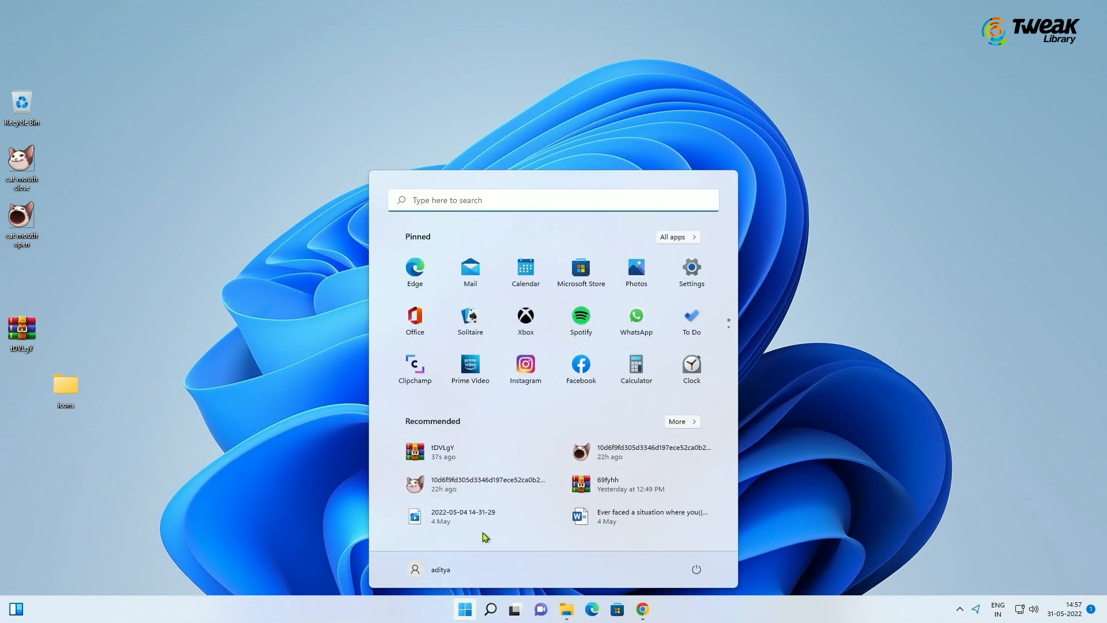
mouse_move(691, 272)
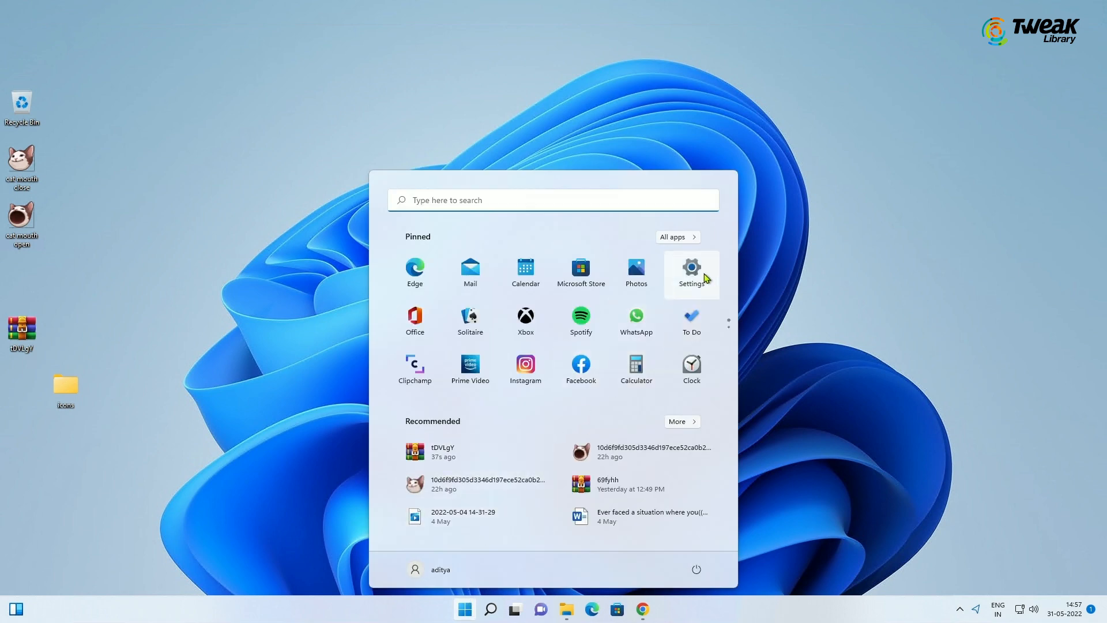
Step: Reach Desktop icon settings through Settings > Personalization > Themes
click(691, 272)
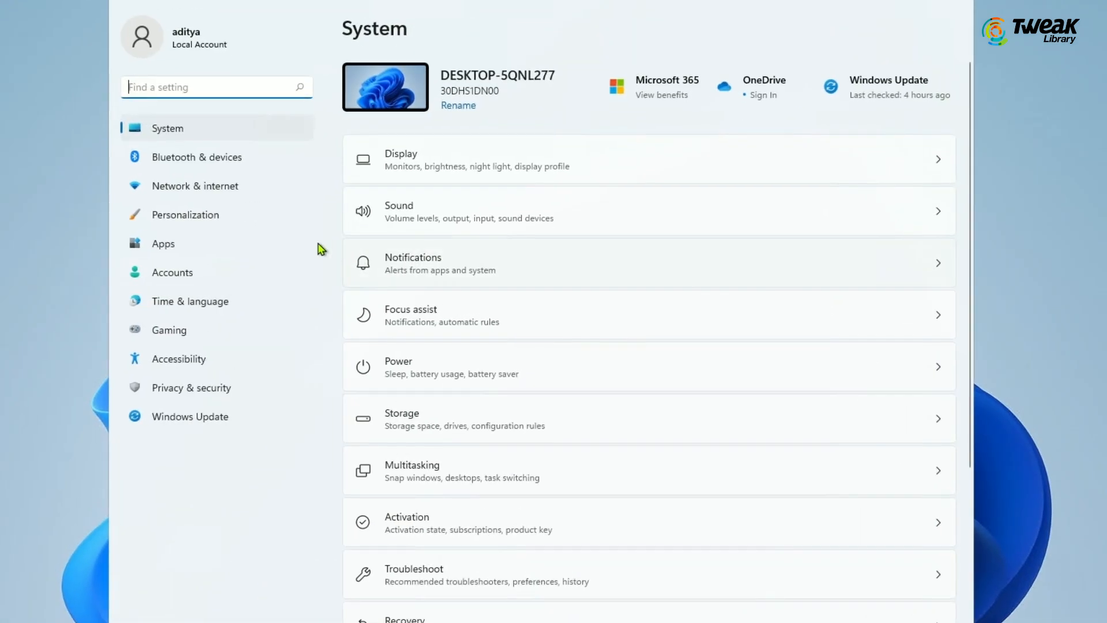
mouse_move(184, 215)
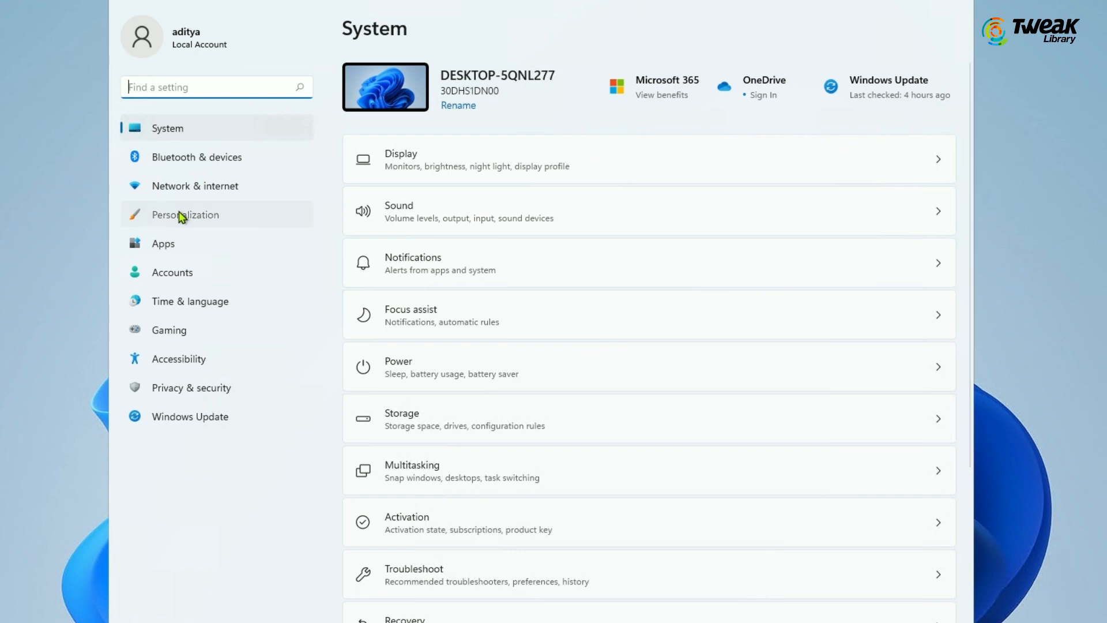
click(184, 215)
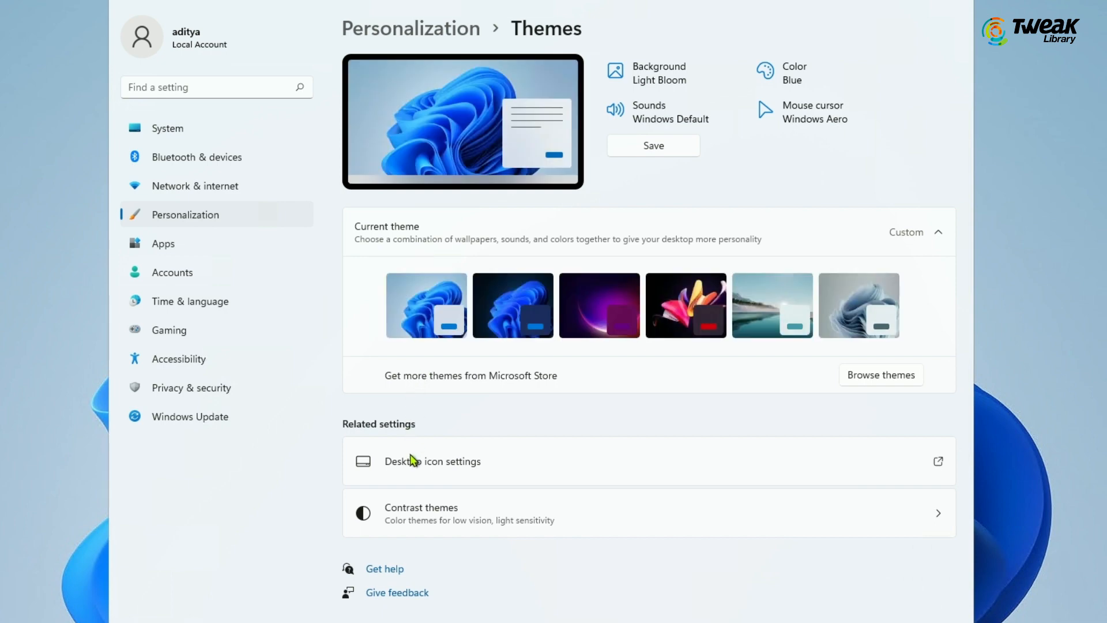
click(433, 461)
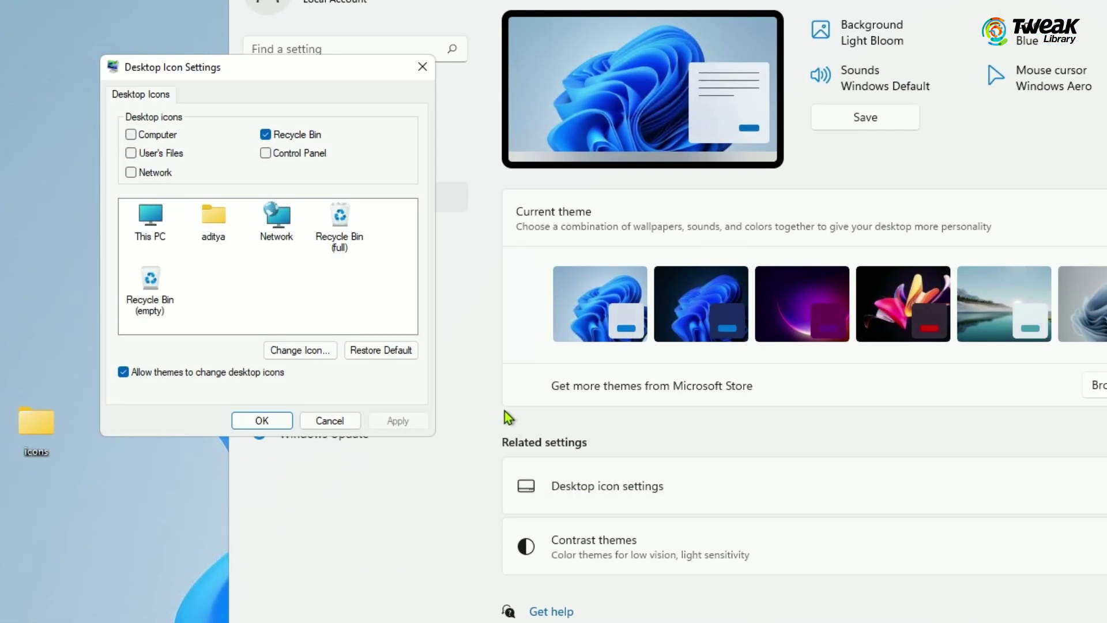
mouse_move(346, 233)
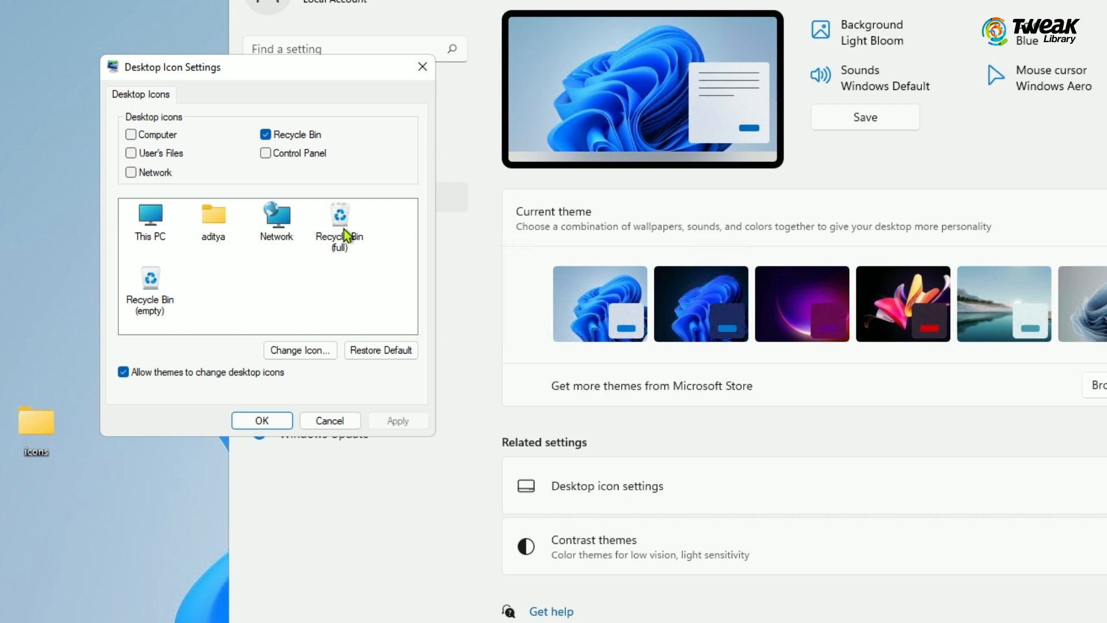
Step: Select Recycle Bin (empty) and browse the icons folder for cat_mouth_open
click(339, 223)
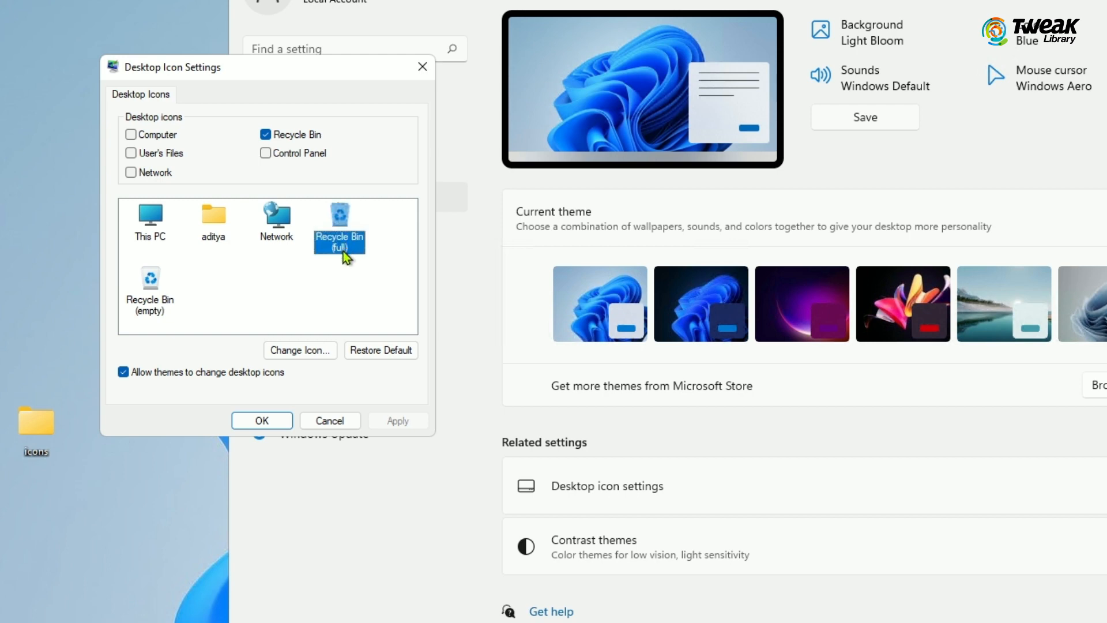
click(149, 283)
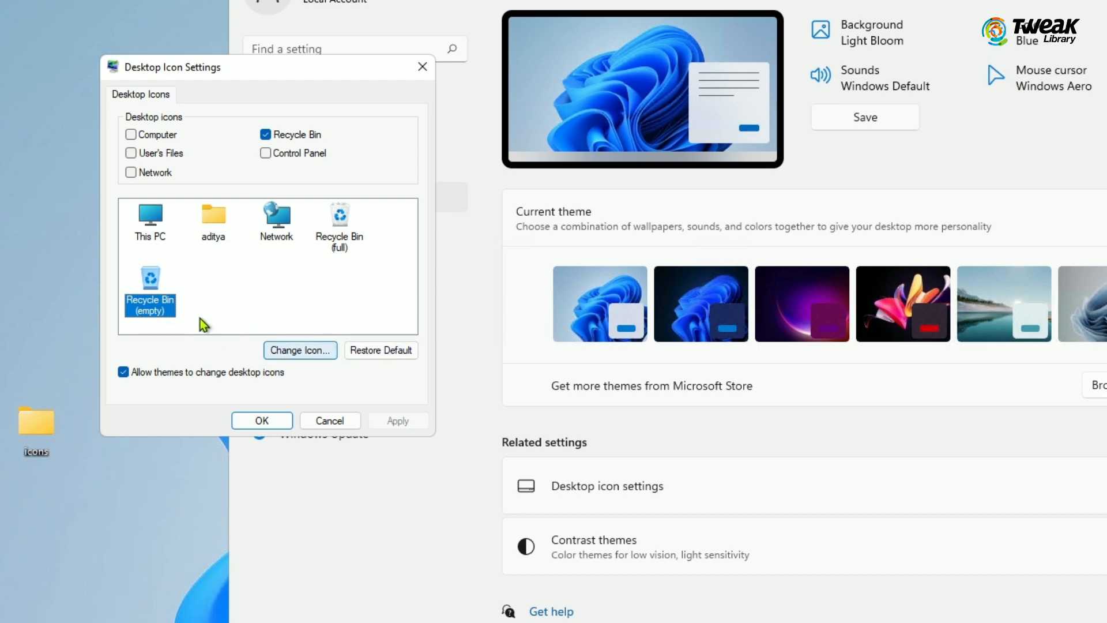
click(299, 349)
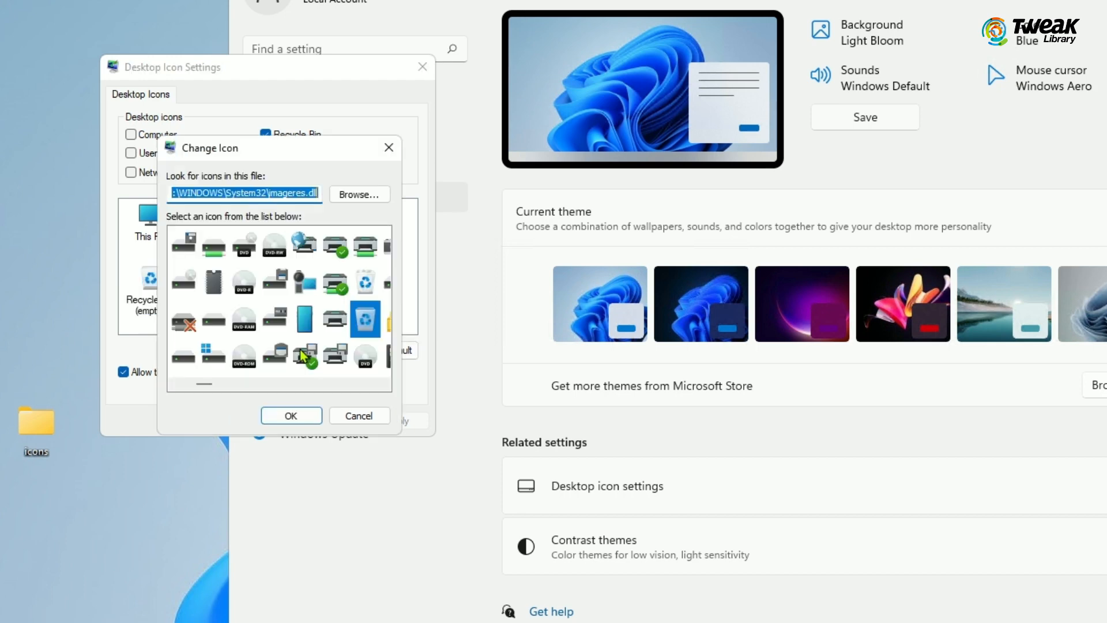
click(358, 194)
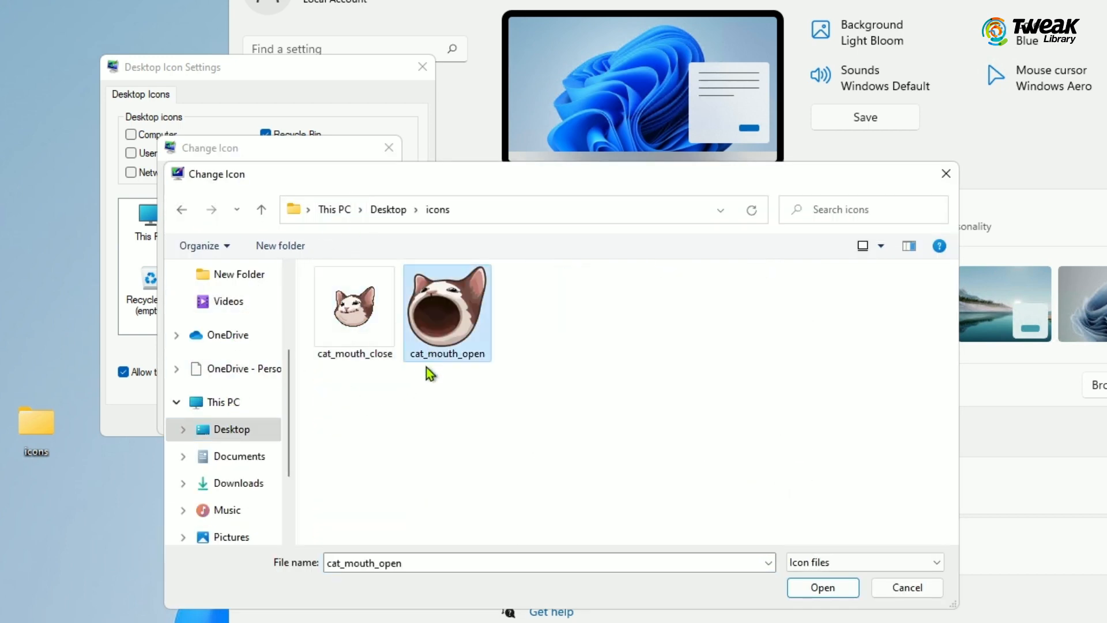
Step: Load cat_mouth_open as the empty Recycle Bin's icon and confirm it
click(821, 587)
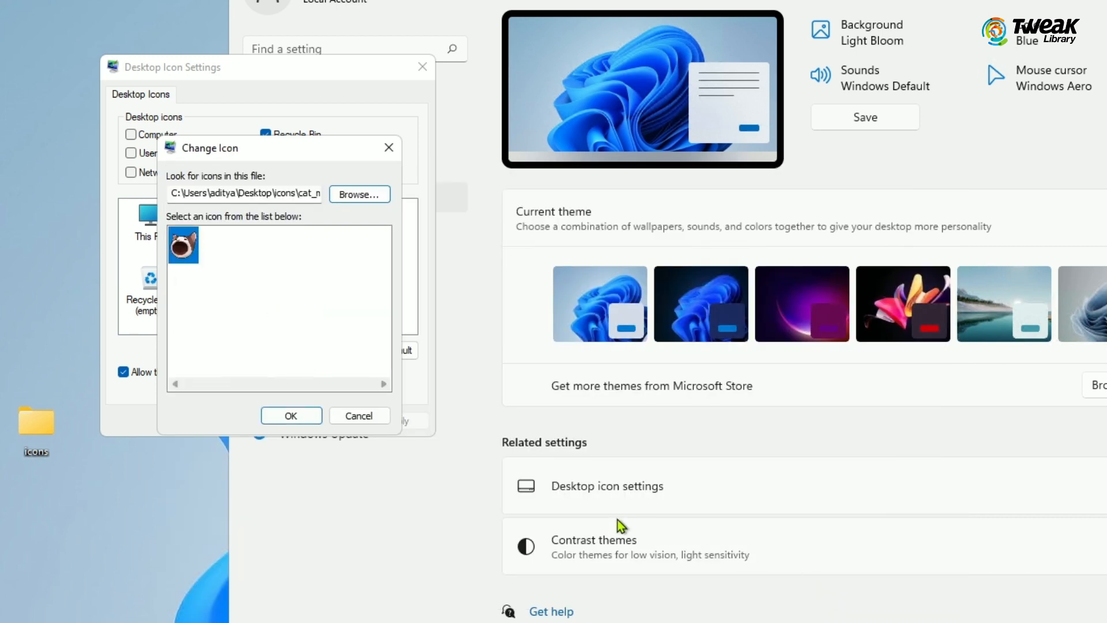
click(291, 415)
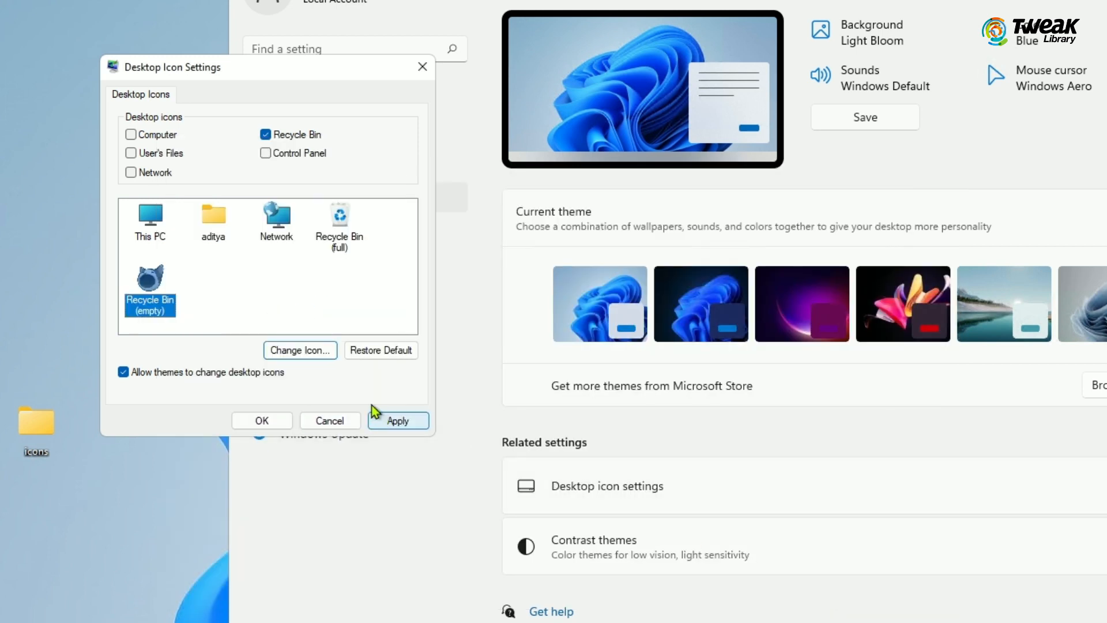
Step: Give the full Recycle Bin the cat_mouth_close icon and confirm it
click(300, 350)
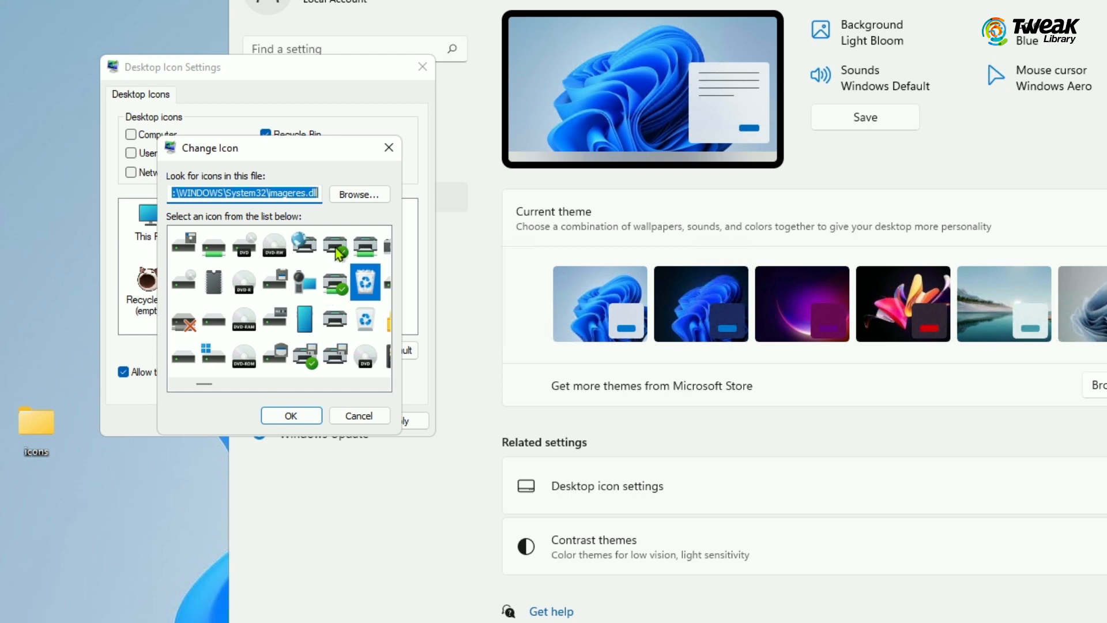
click(359, 194)
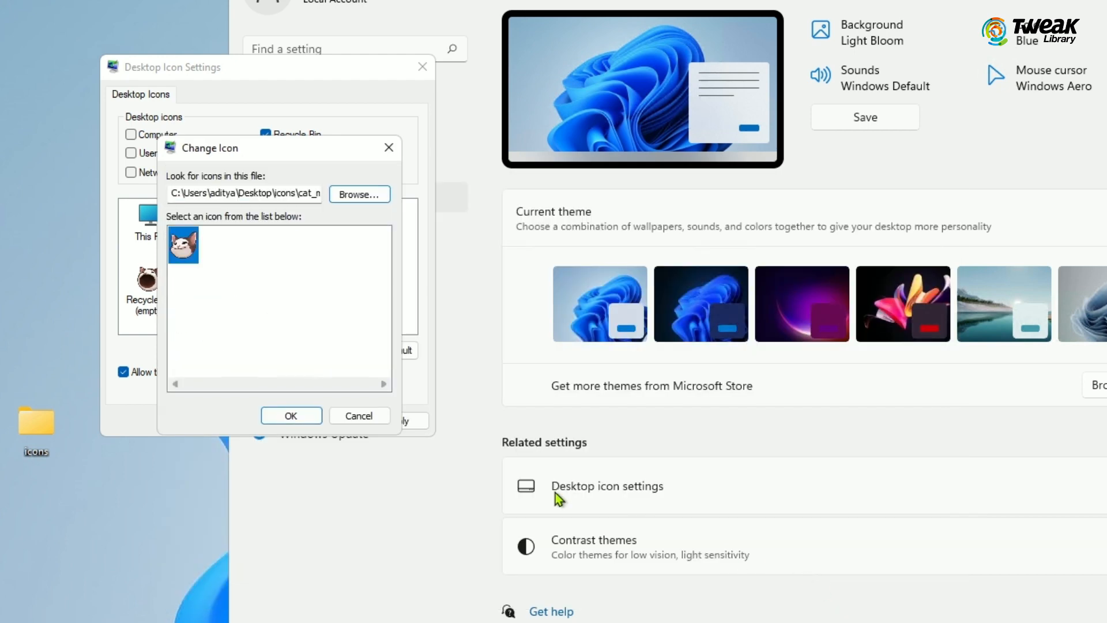
click(291, 416)
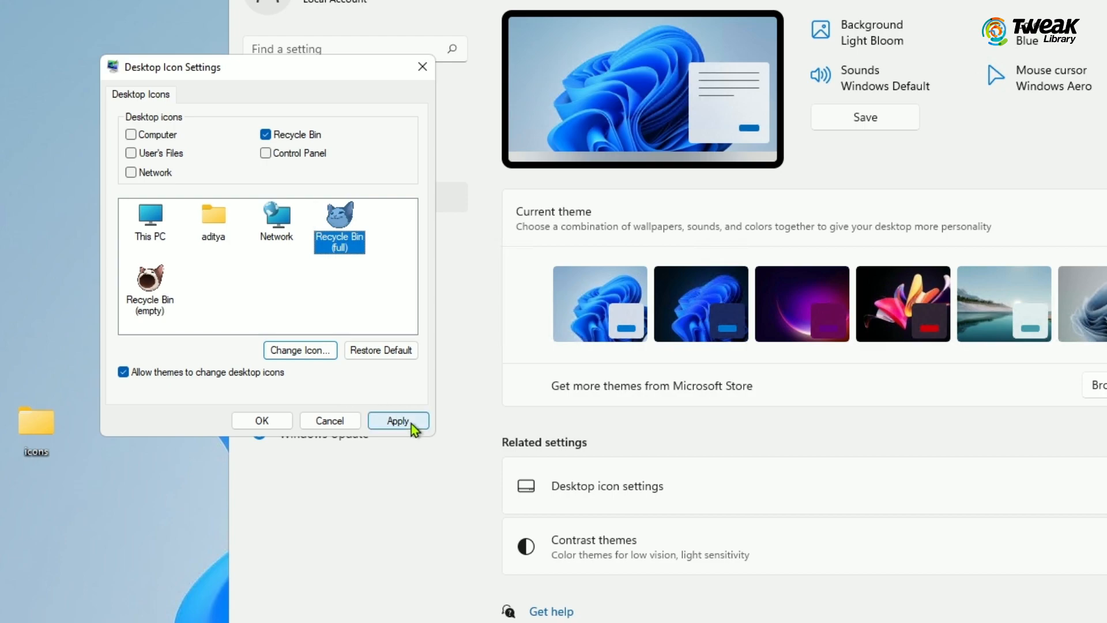